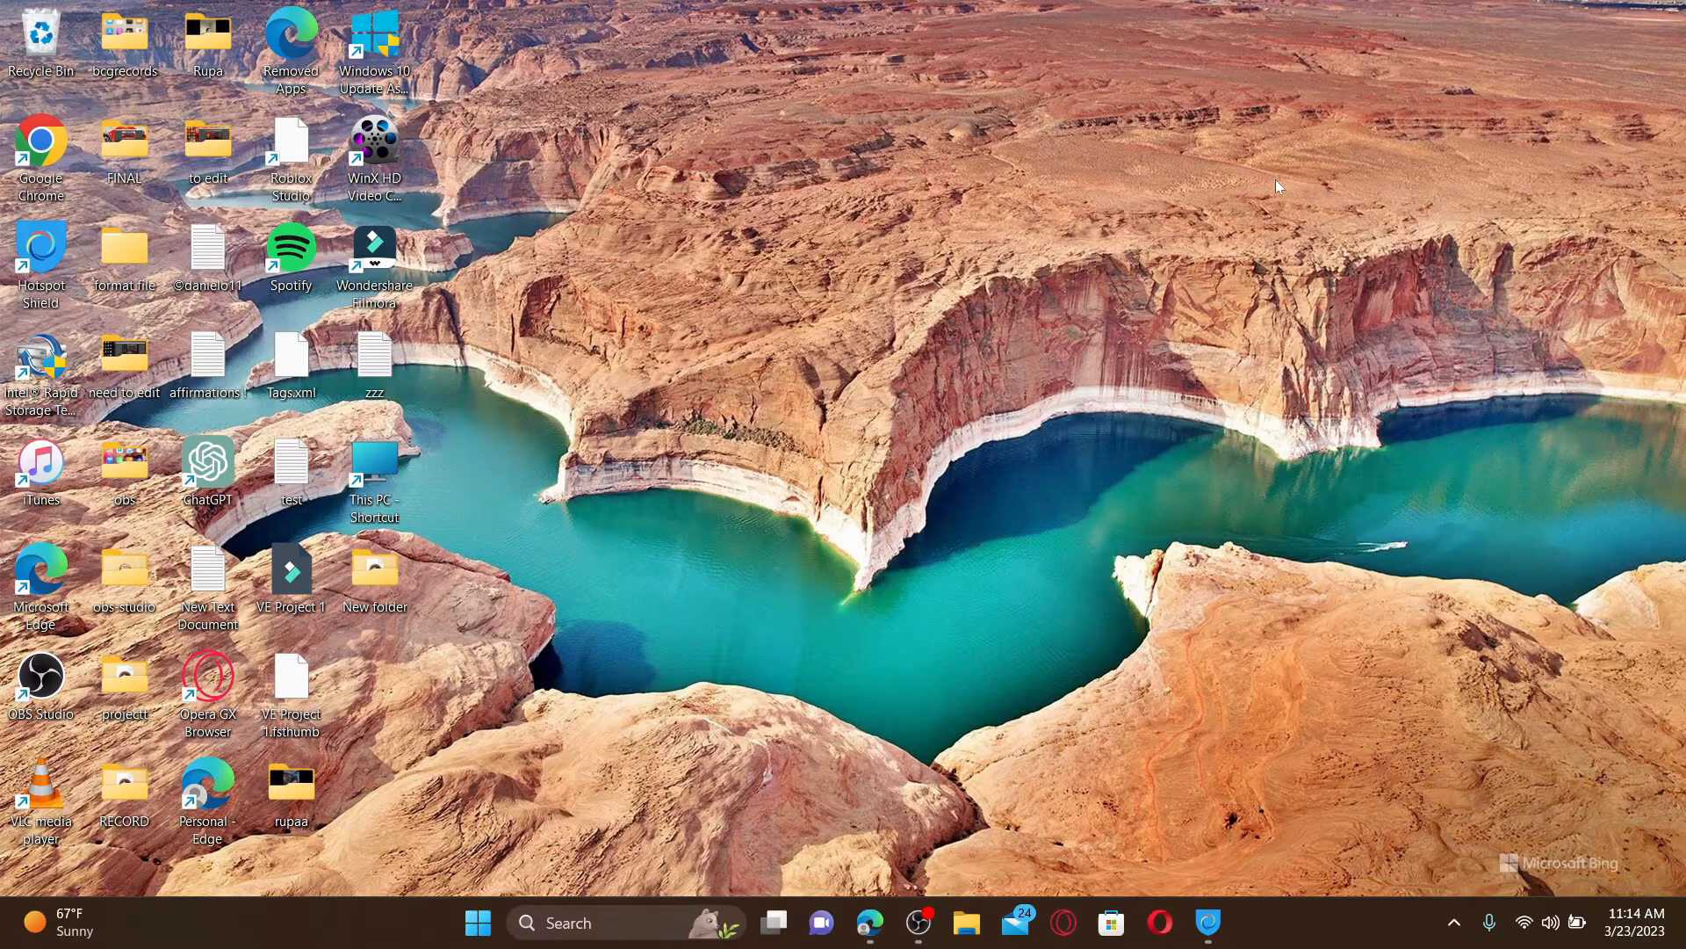
{"action": "mouse_move", "coordinate": [1070, 650]}
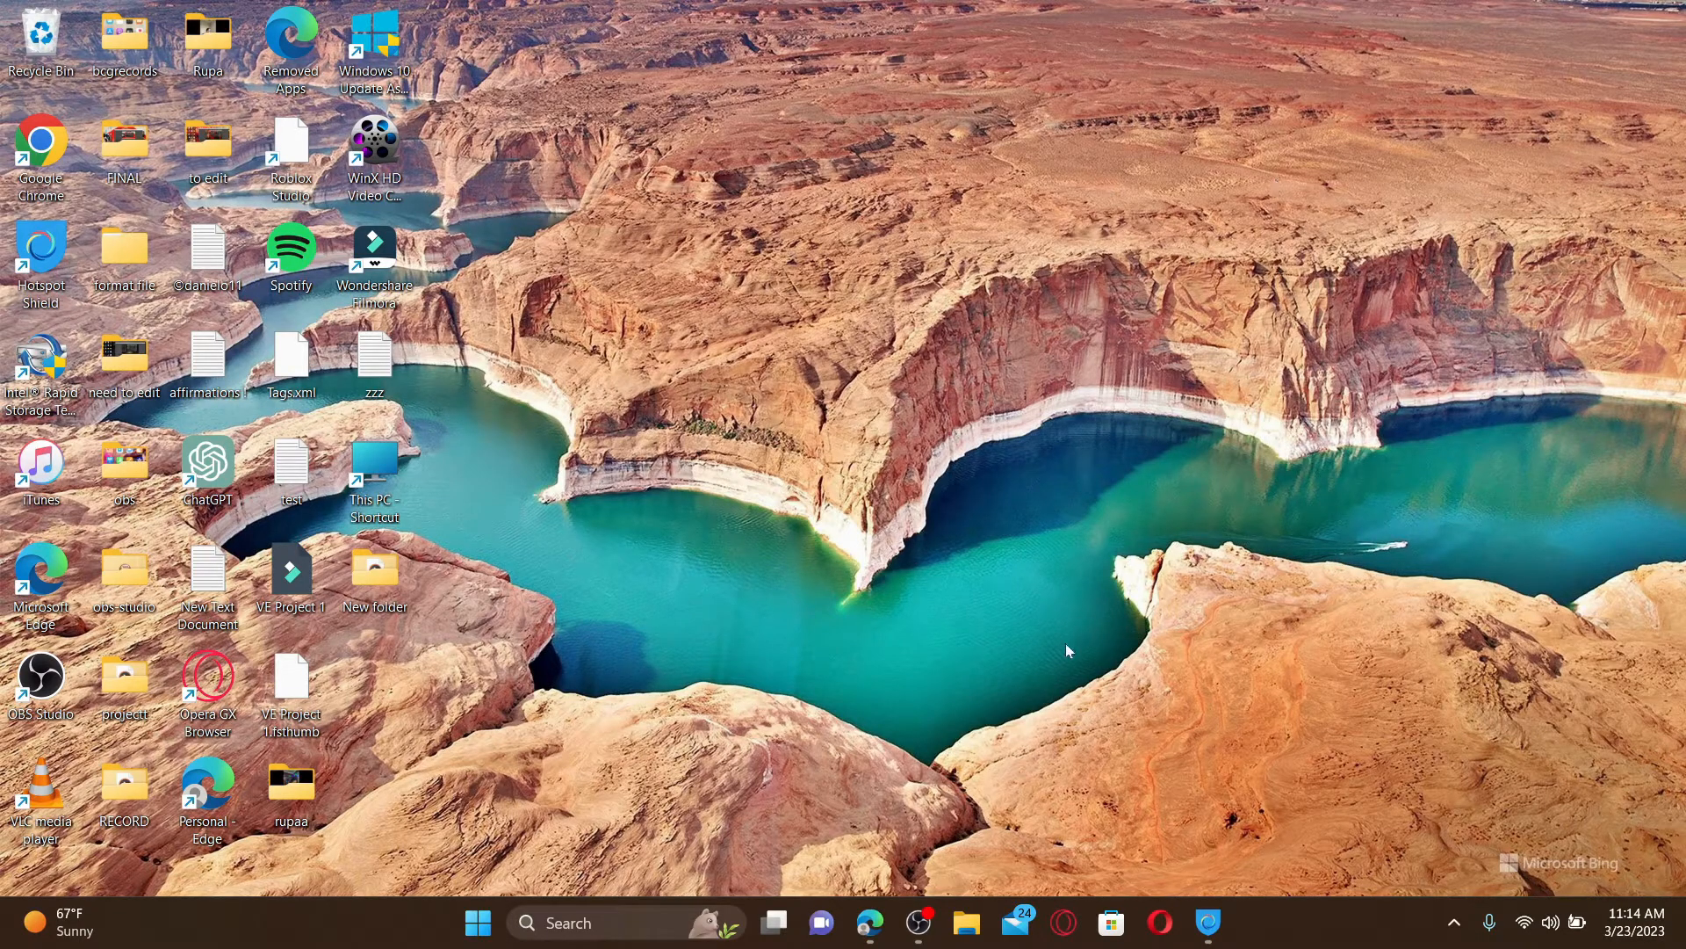
{"action": "mouse_move", "coordinate": [1064, 348]}
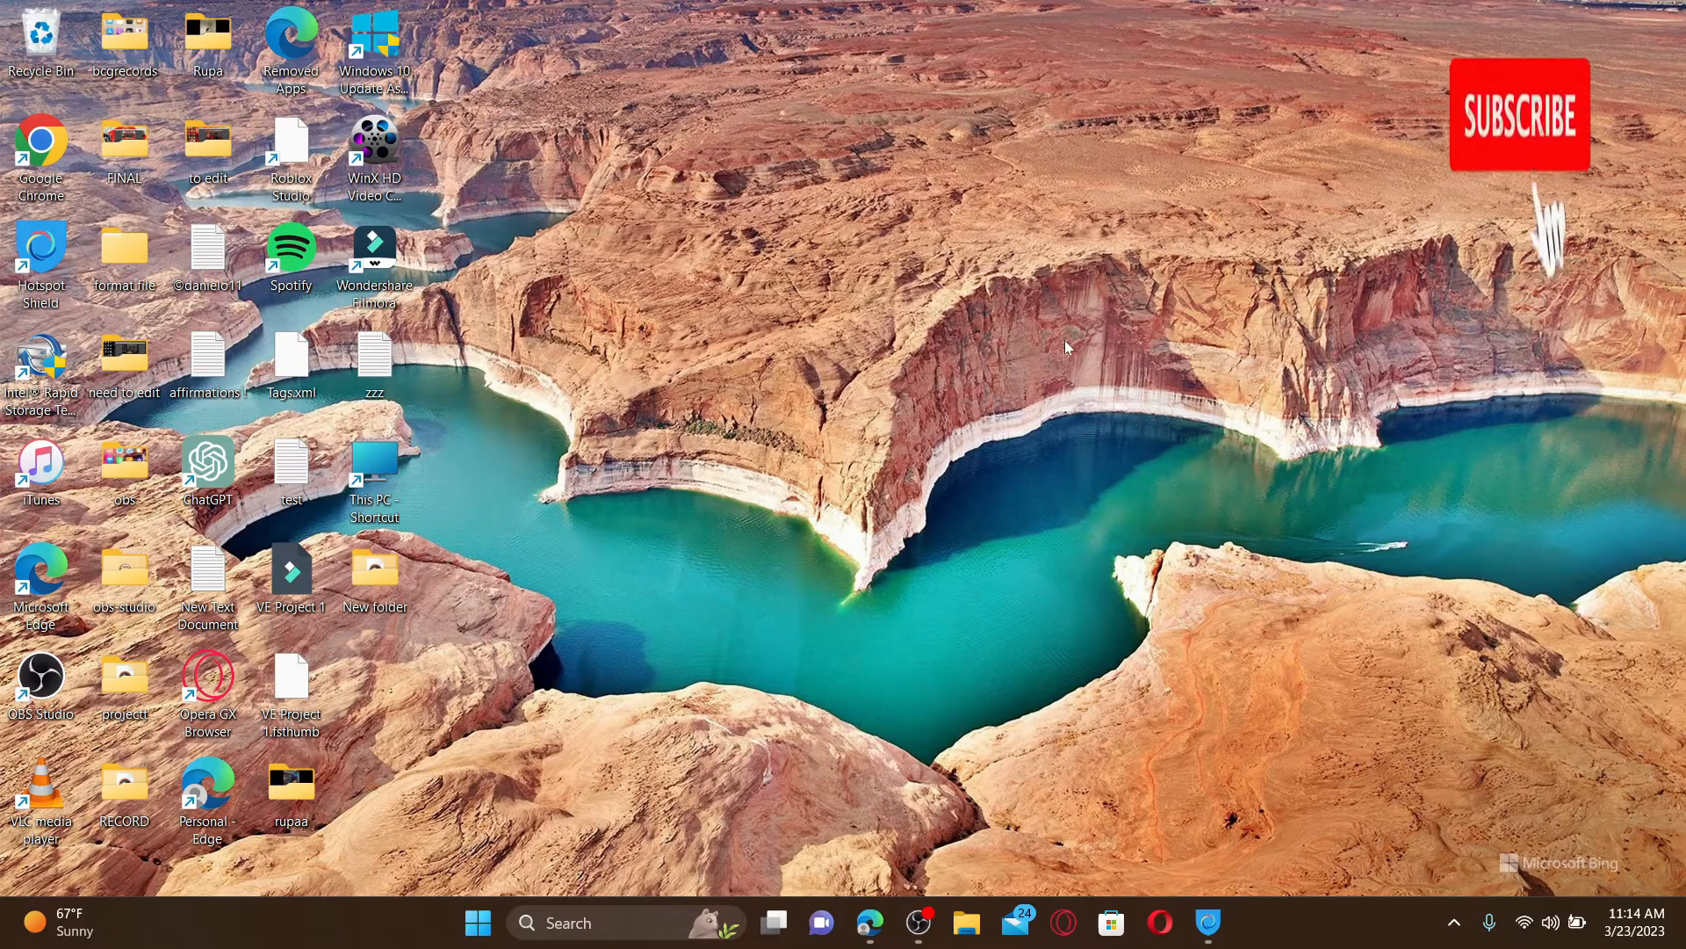
{"action": "left_click", "coordinate": [1517, 115]}
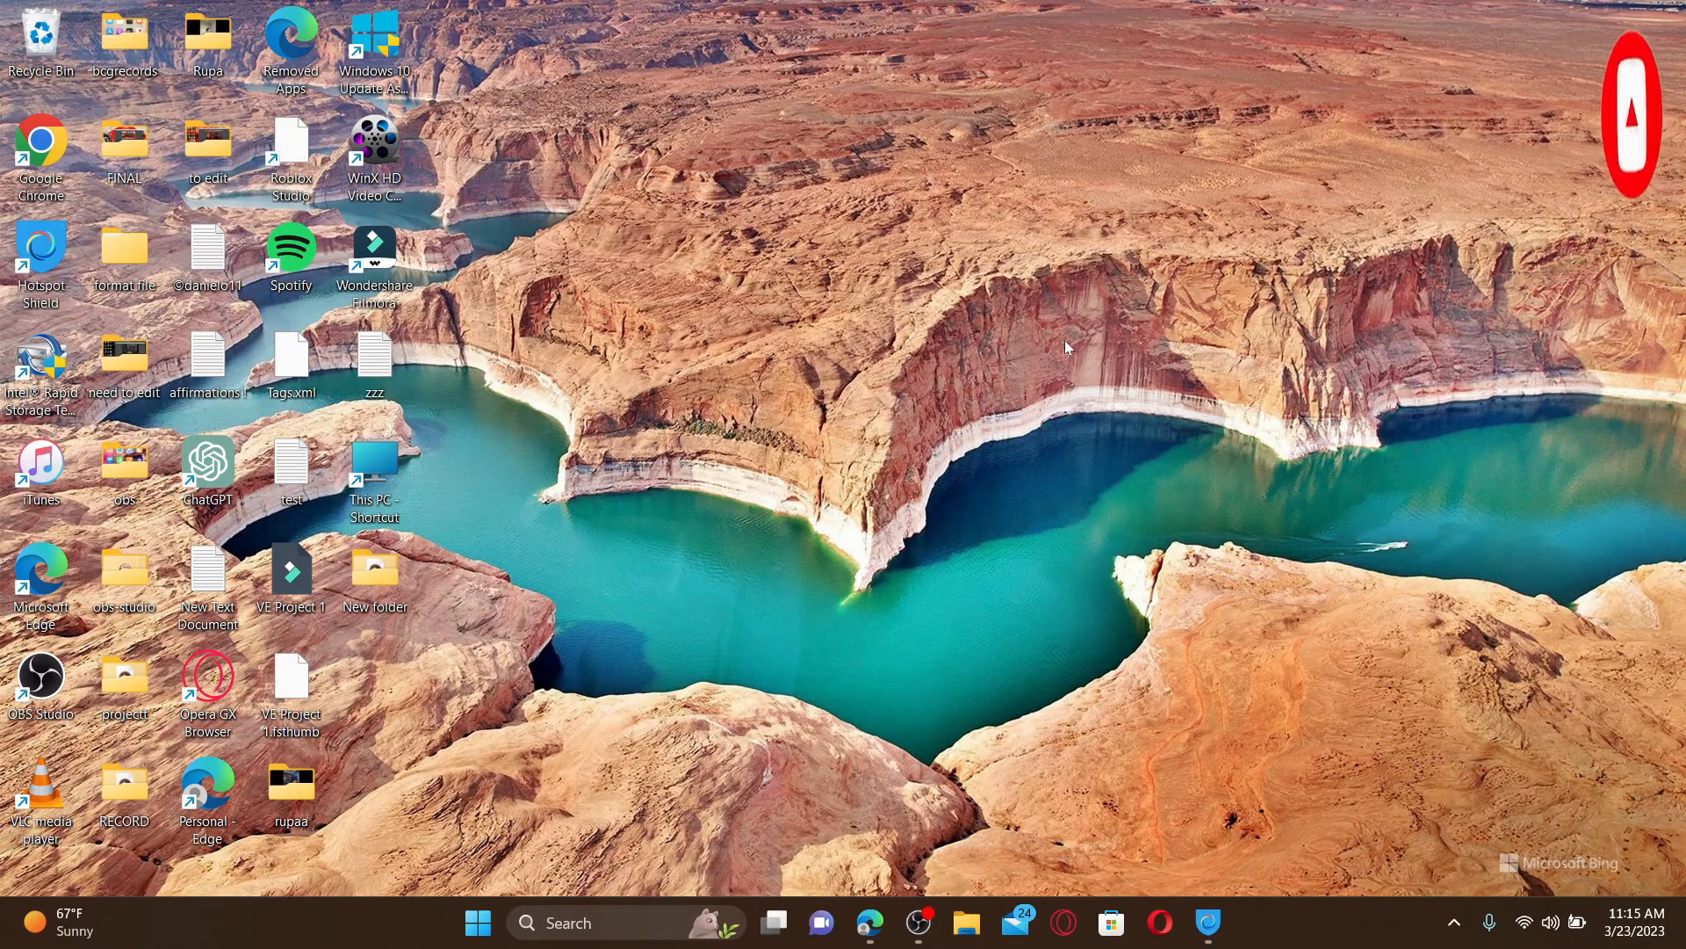
{"action": "mouse_move", "coordinate": [931, 646]}
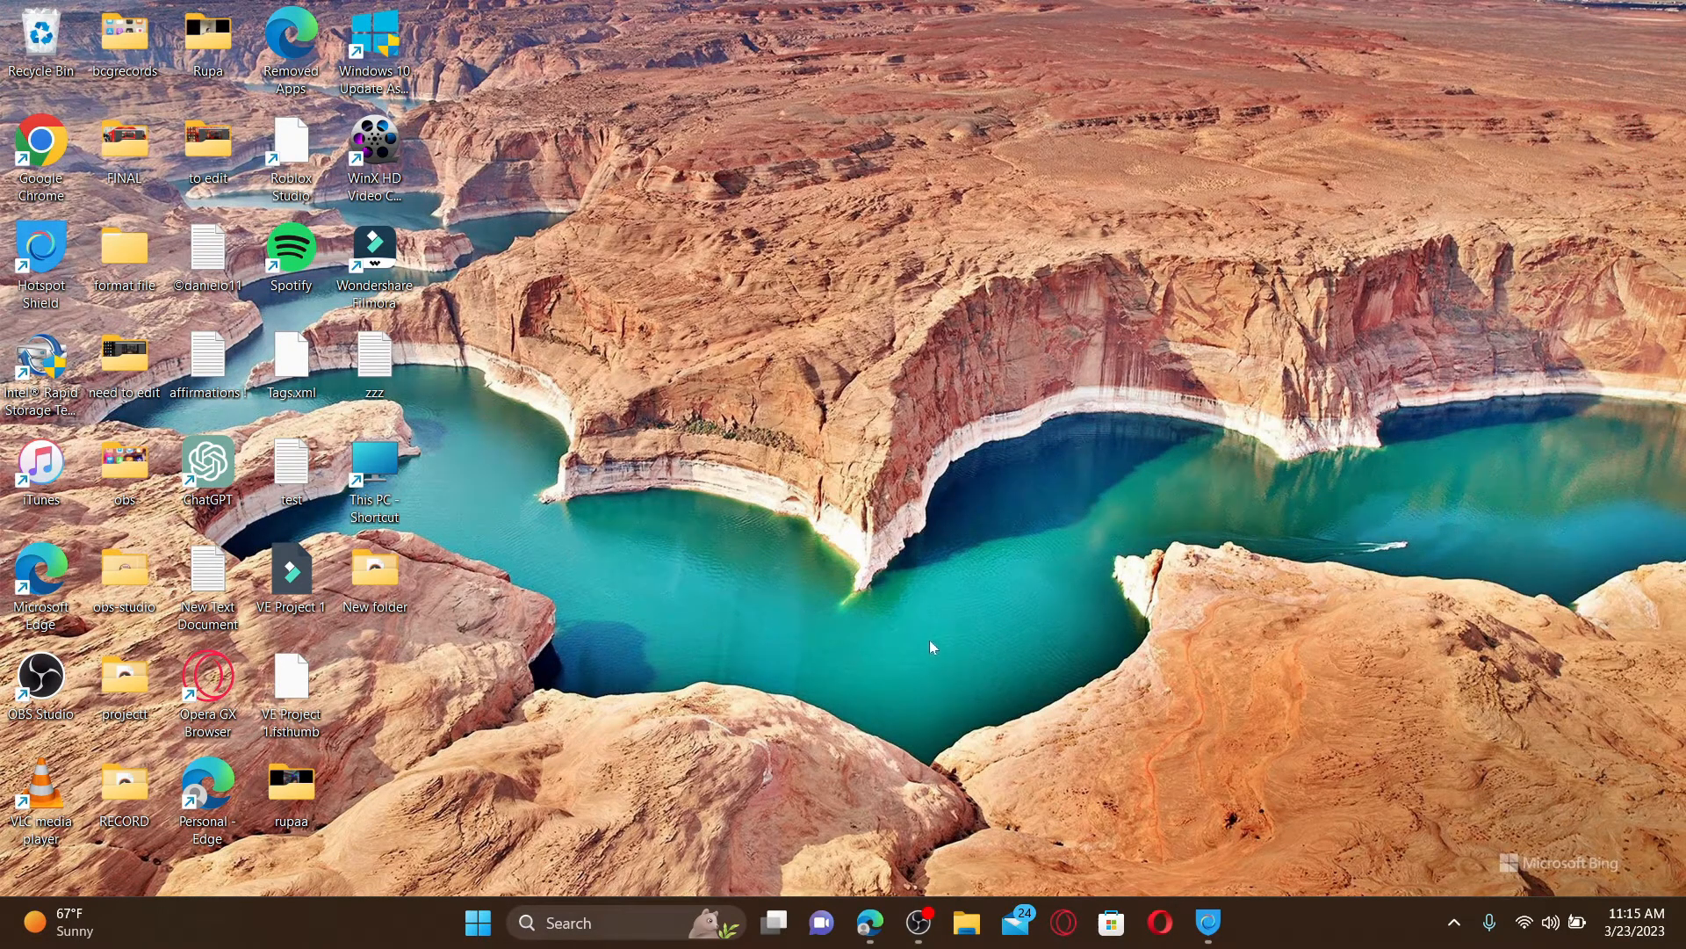
{"action": "left_click", "coordinate": [868, 922]}
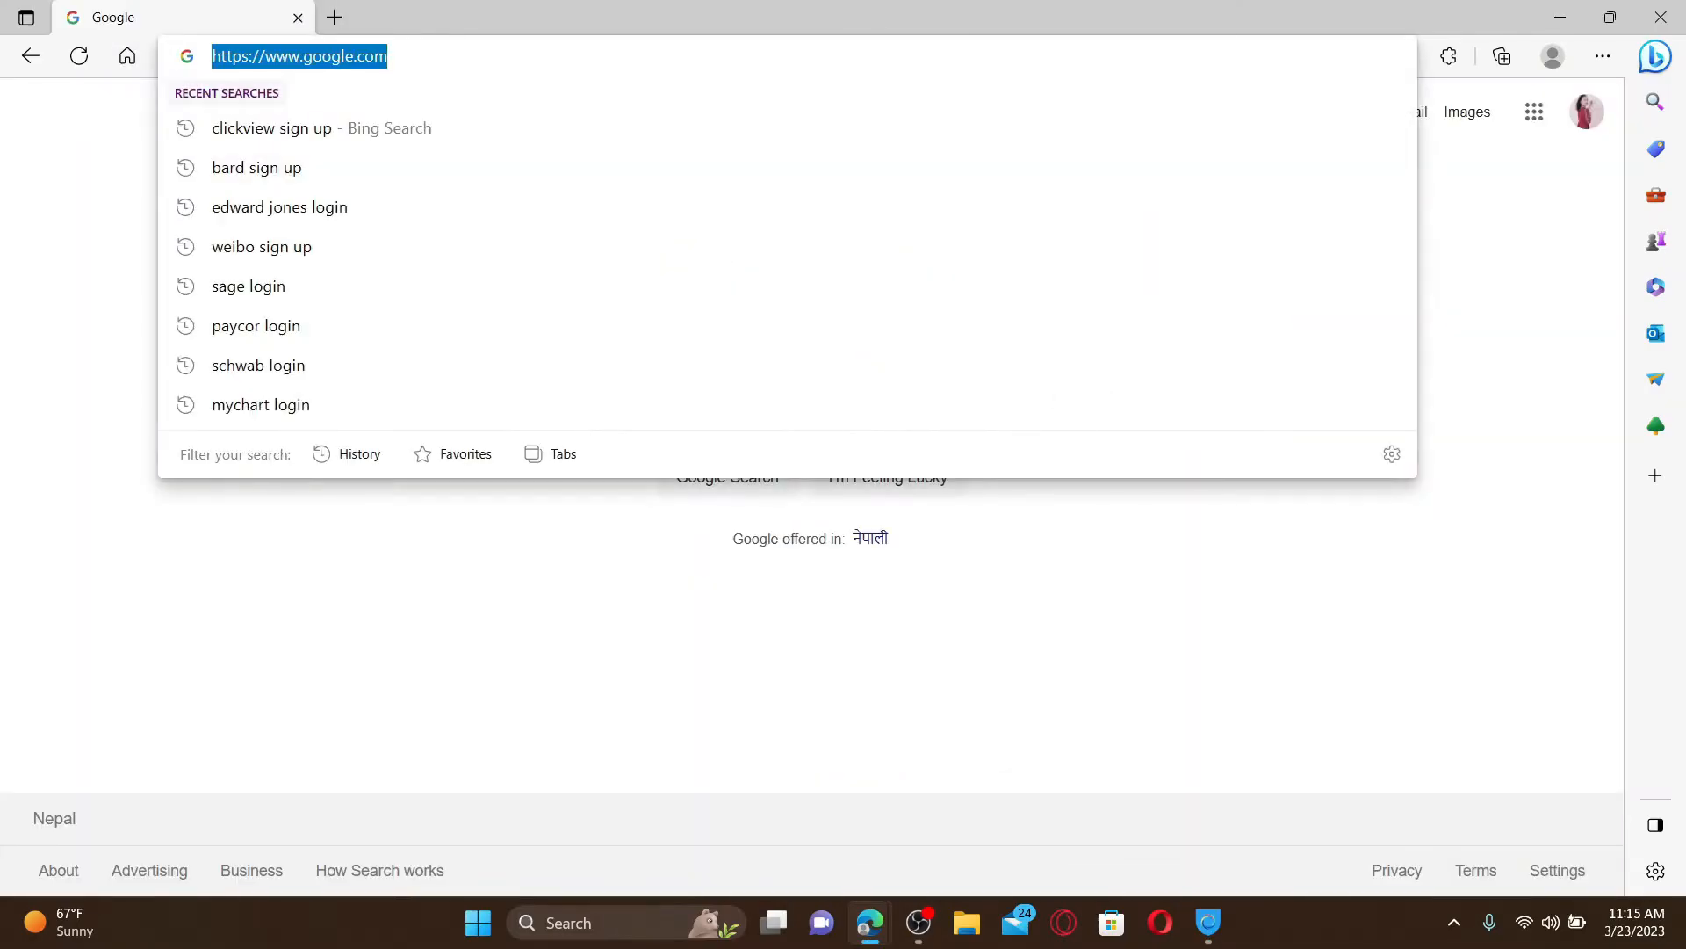
{"action": "type", "text": "www.clickview.co.uk"}
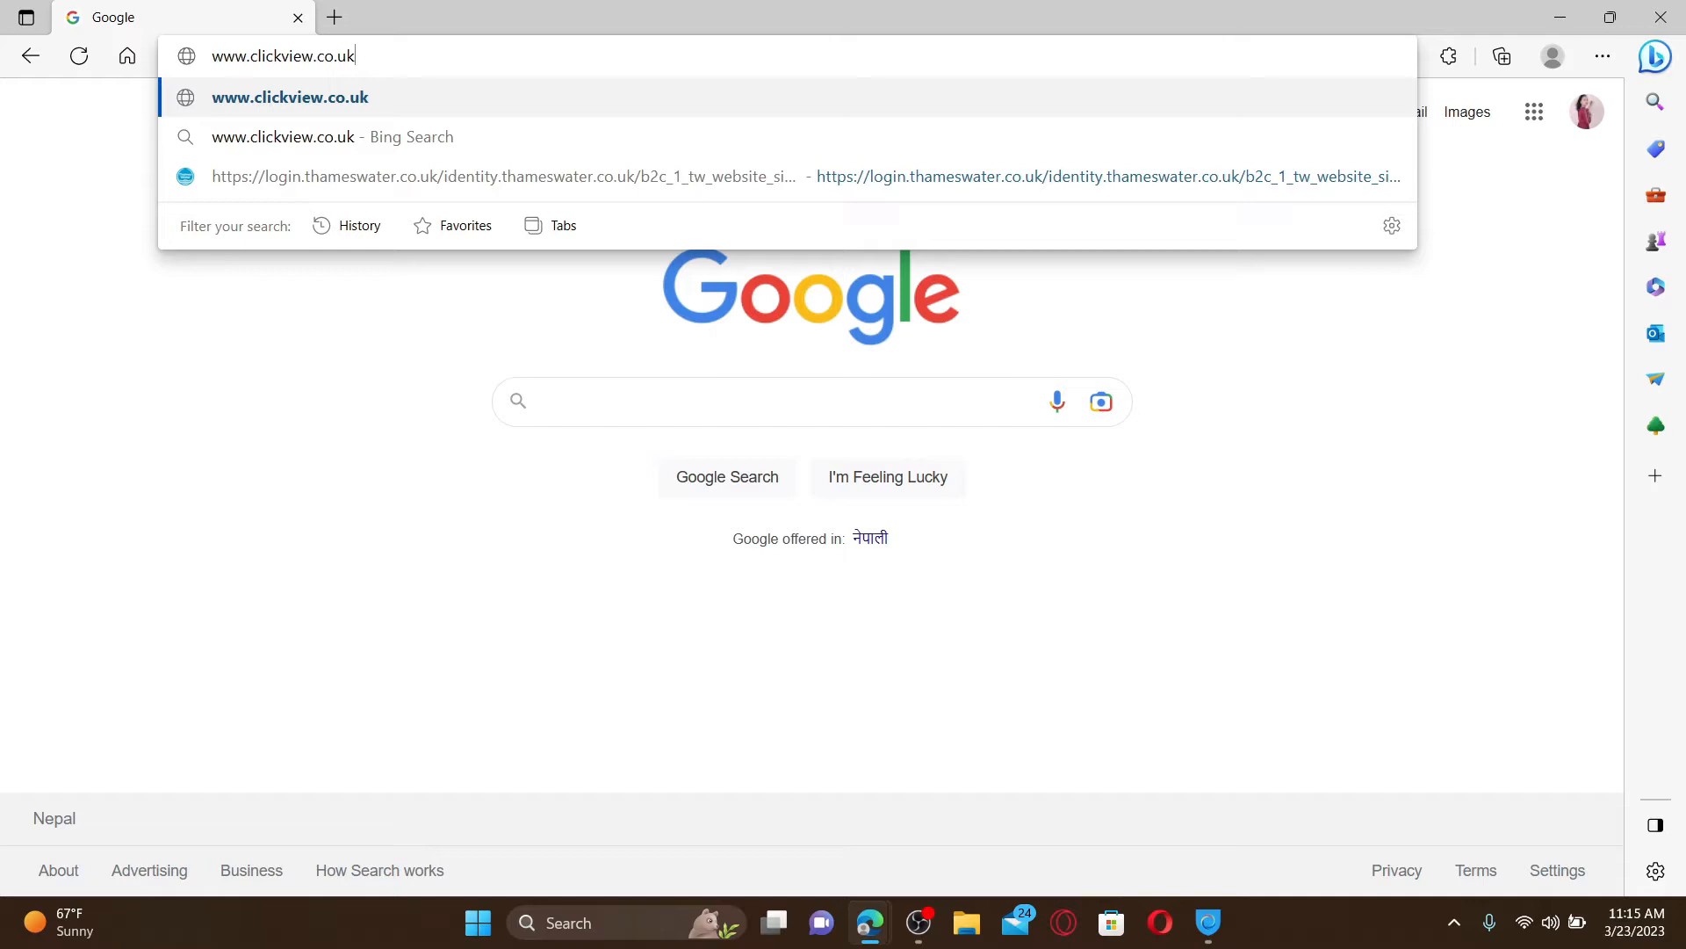
{"action": "key", "text": "Enter"}
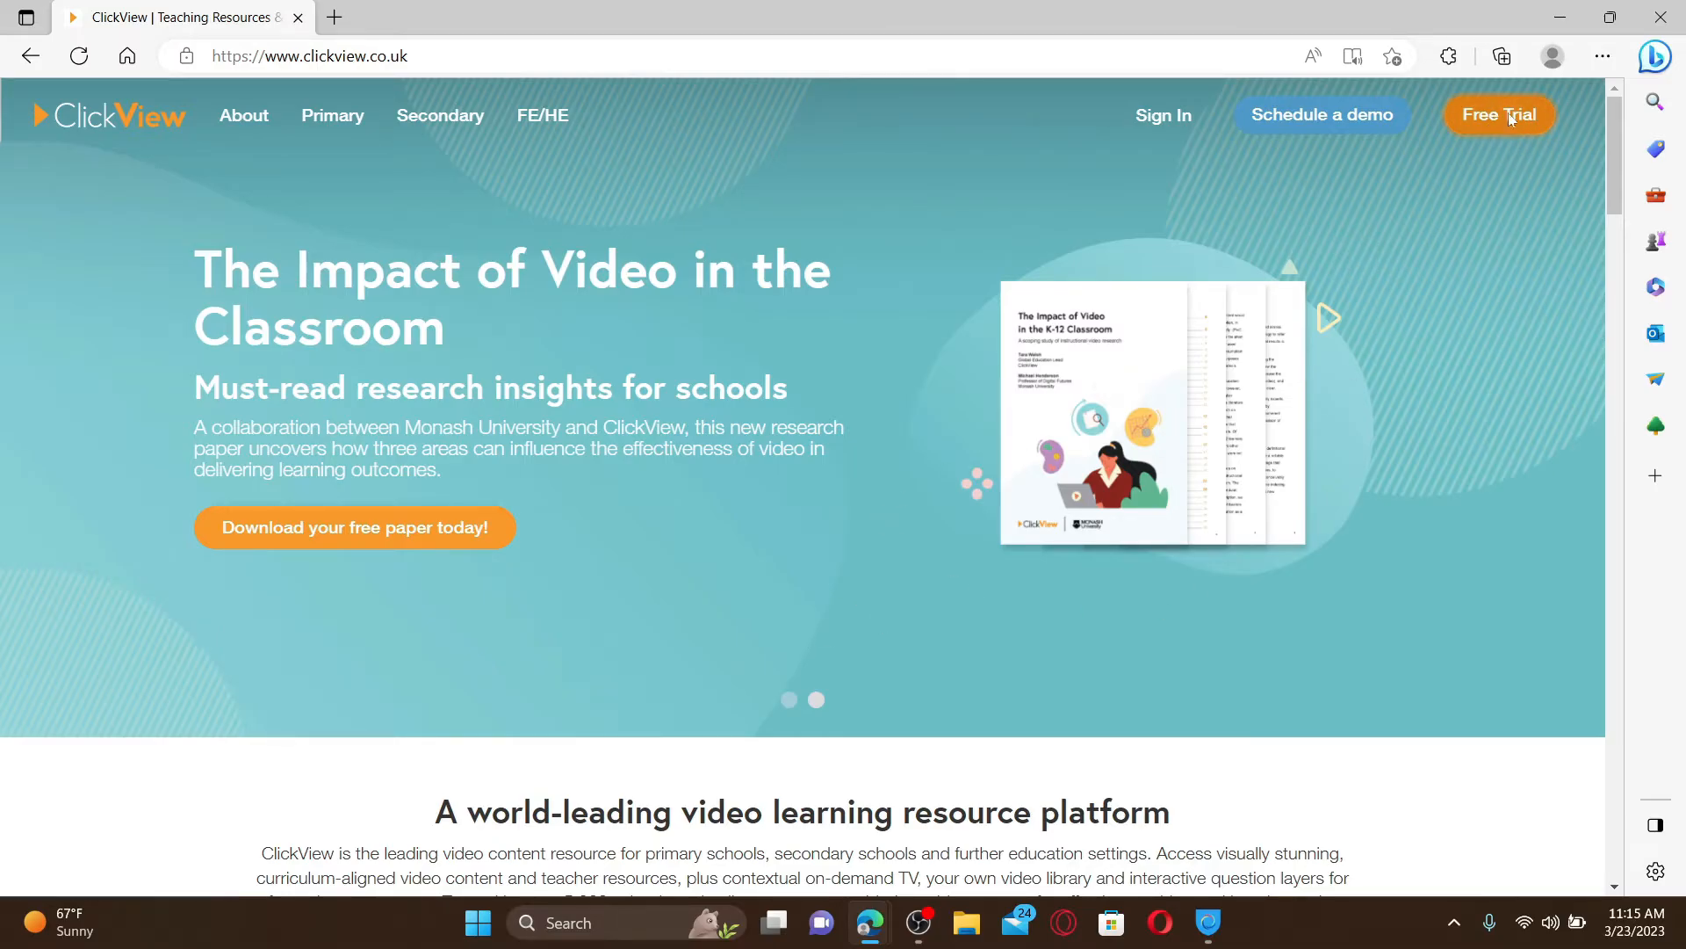
Go to the Free Trial page showing individual and schools options.
{"action": "left_click", "coordinate": [1498, 116]}
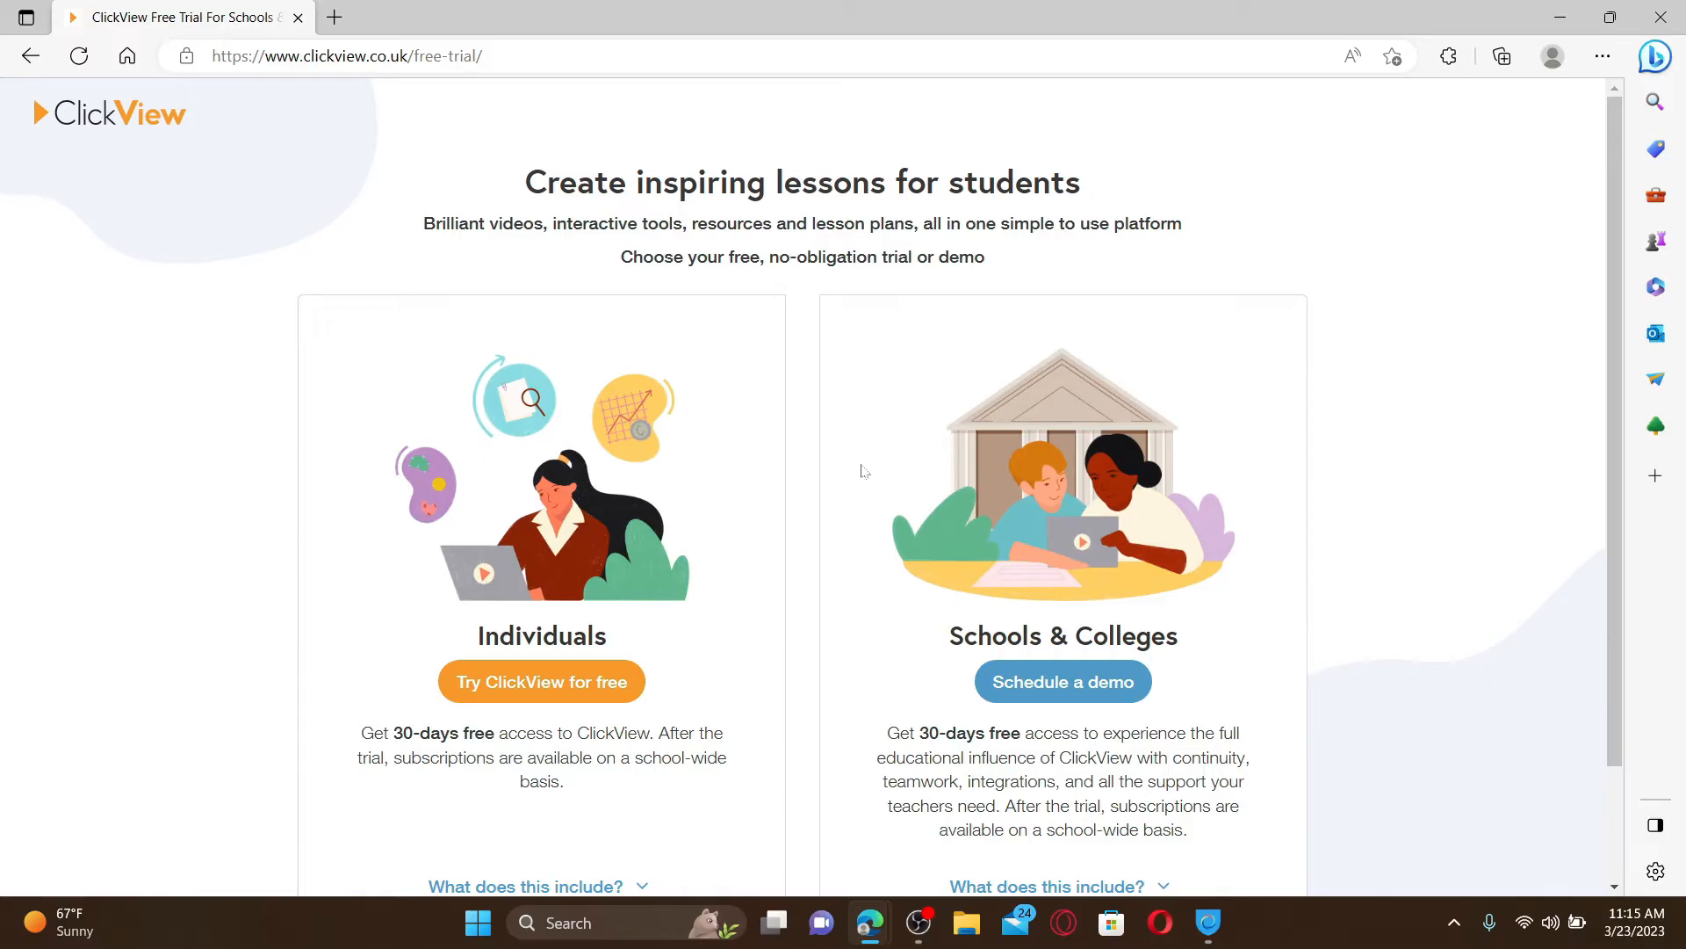
{"action": "mouse_move", "coordinate": [869, 338]}
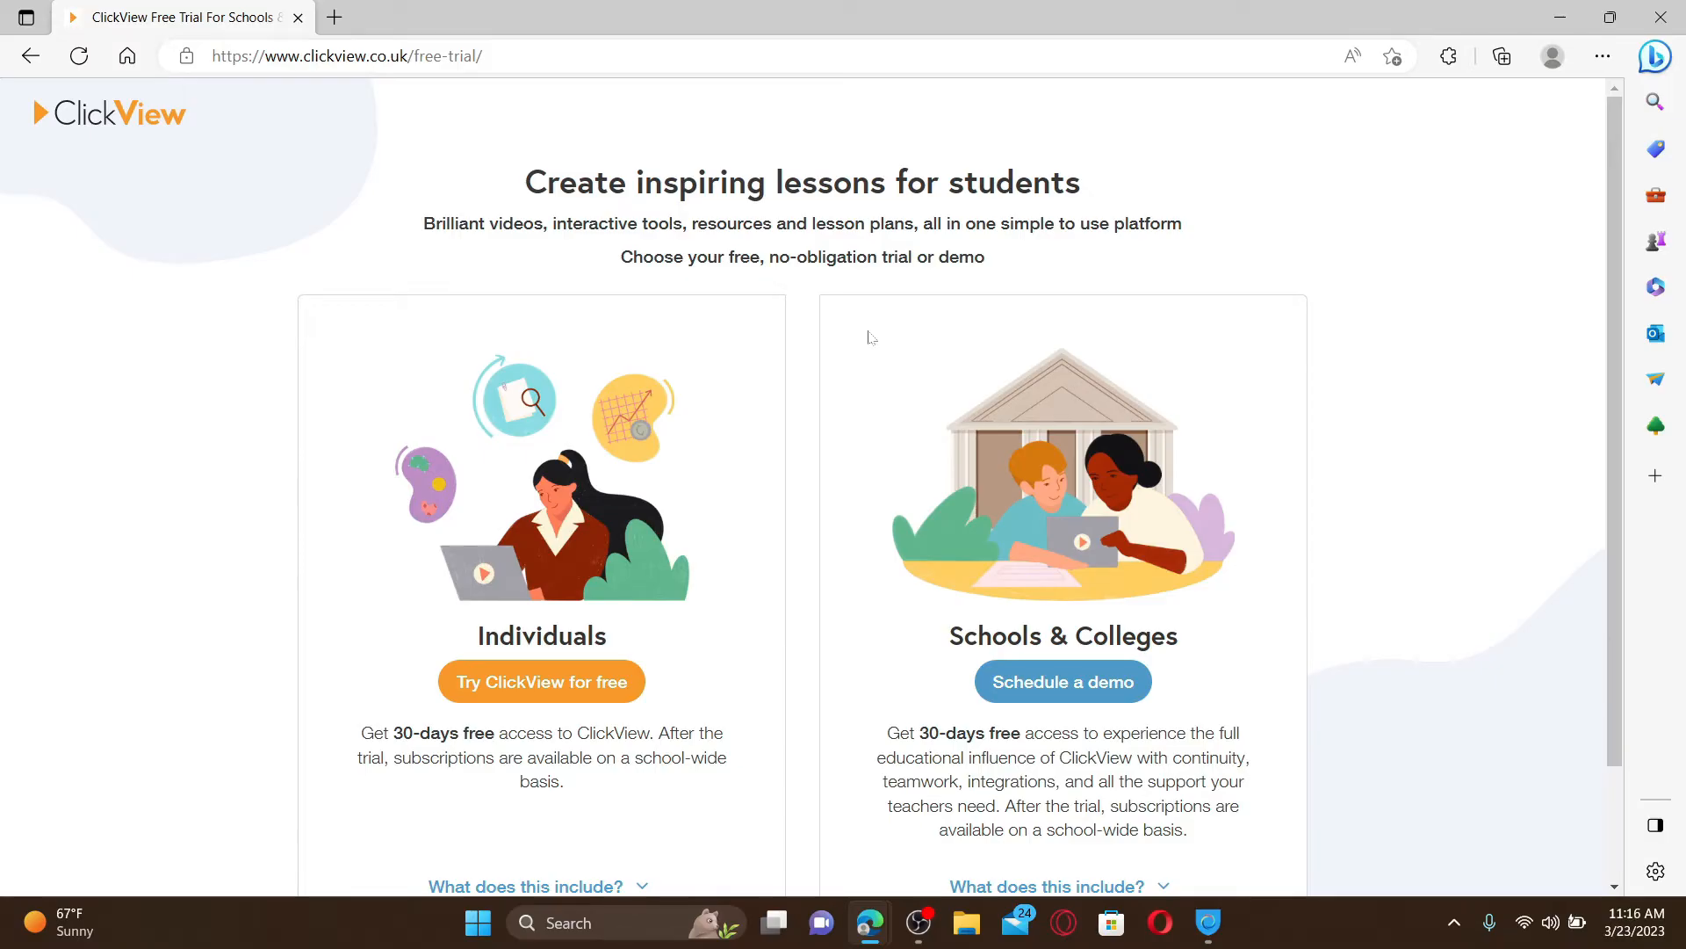
{"action": "scroll", "scroll_direction": "down", "scroll_amount": 3}
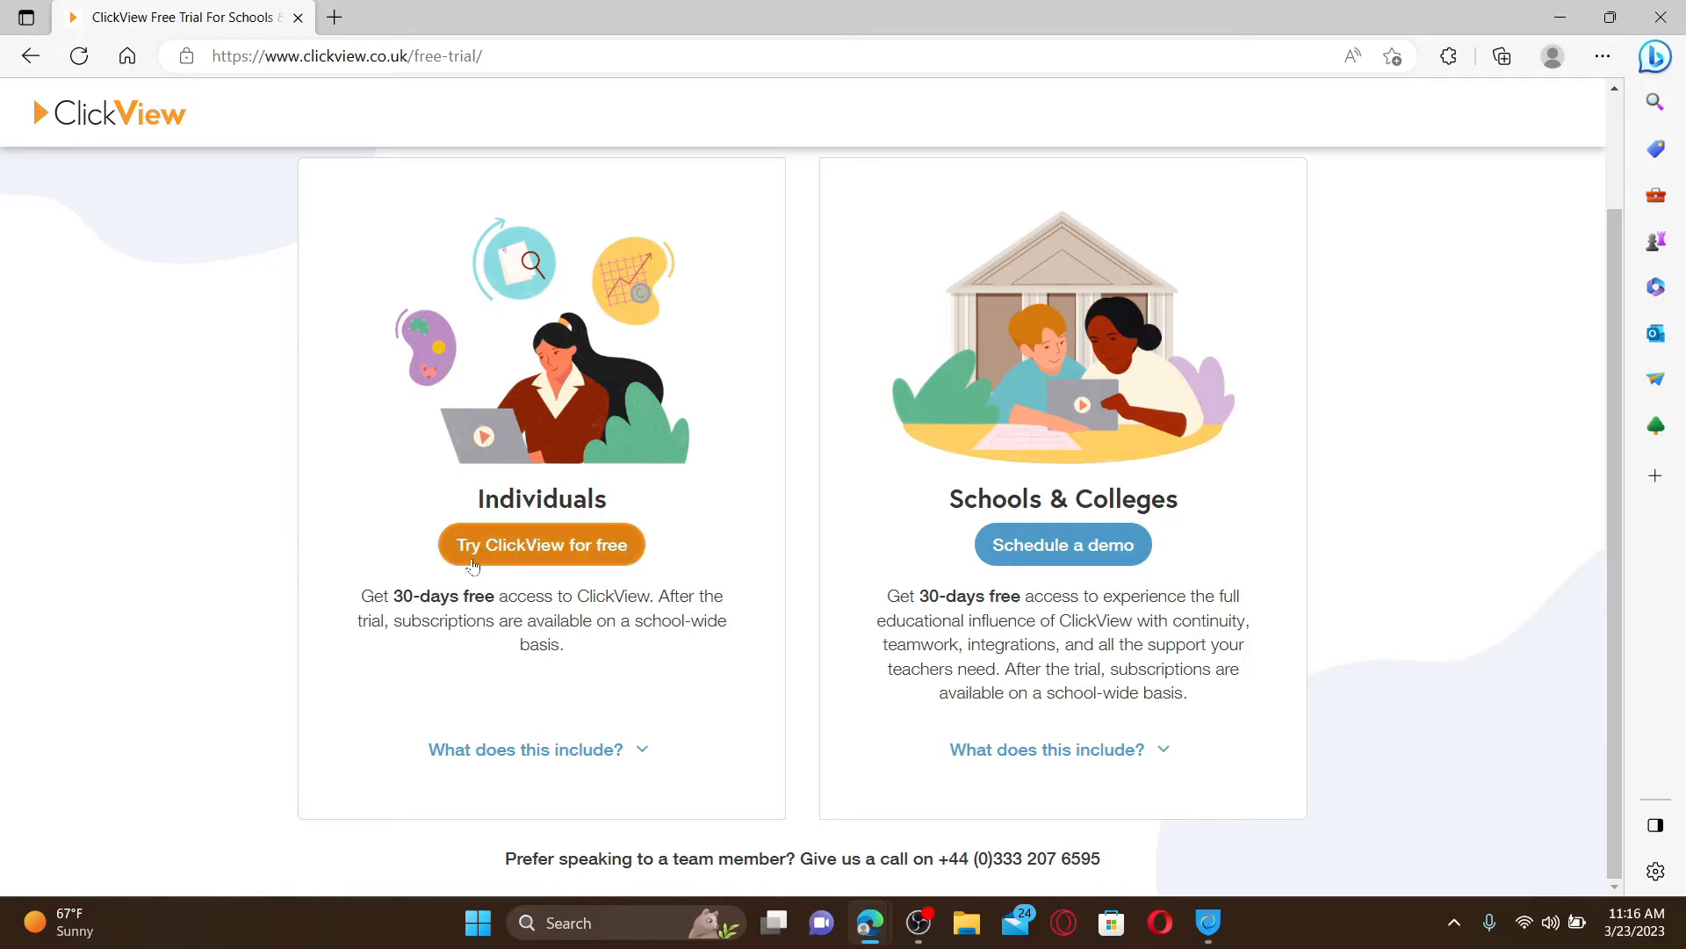
Start the individual free trial and enter postcode Ashburton, TQ13 7EW for Atrium Studio School.
{"action": "left_click", "coordinate": [543, 544]}
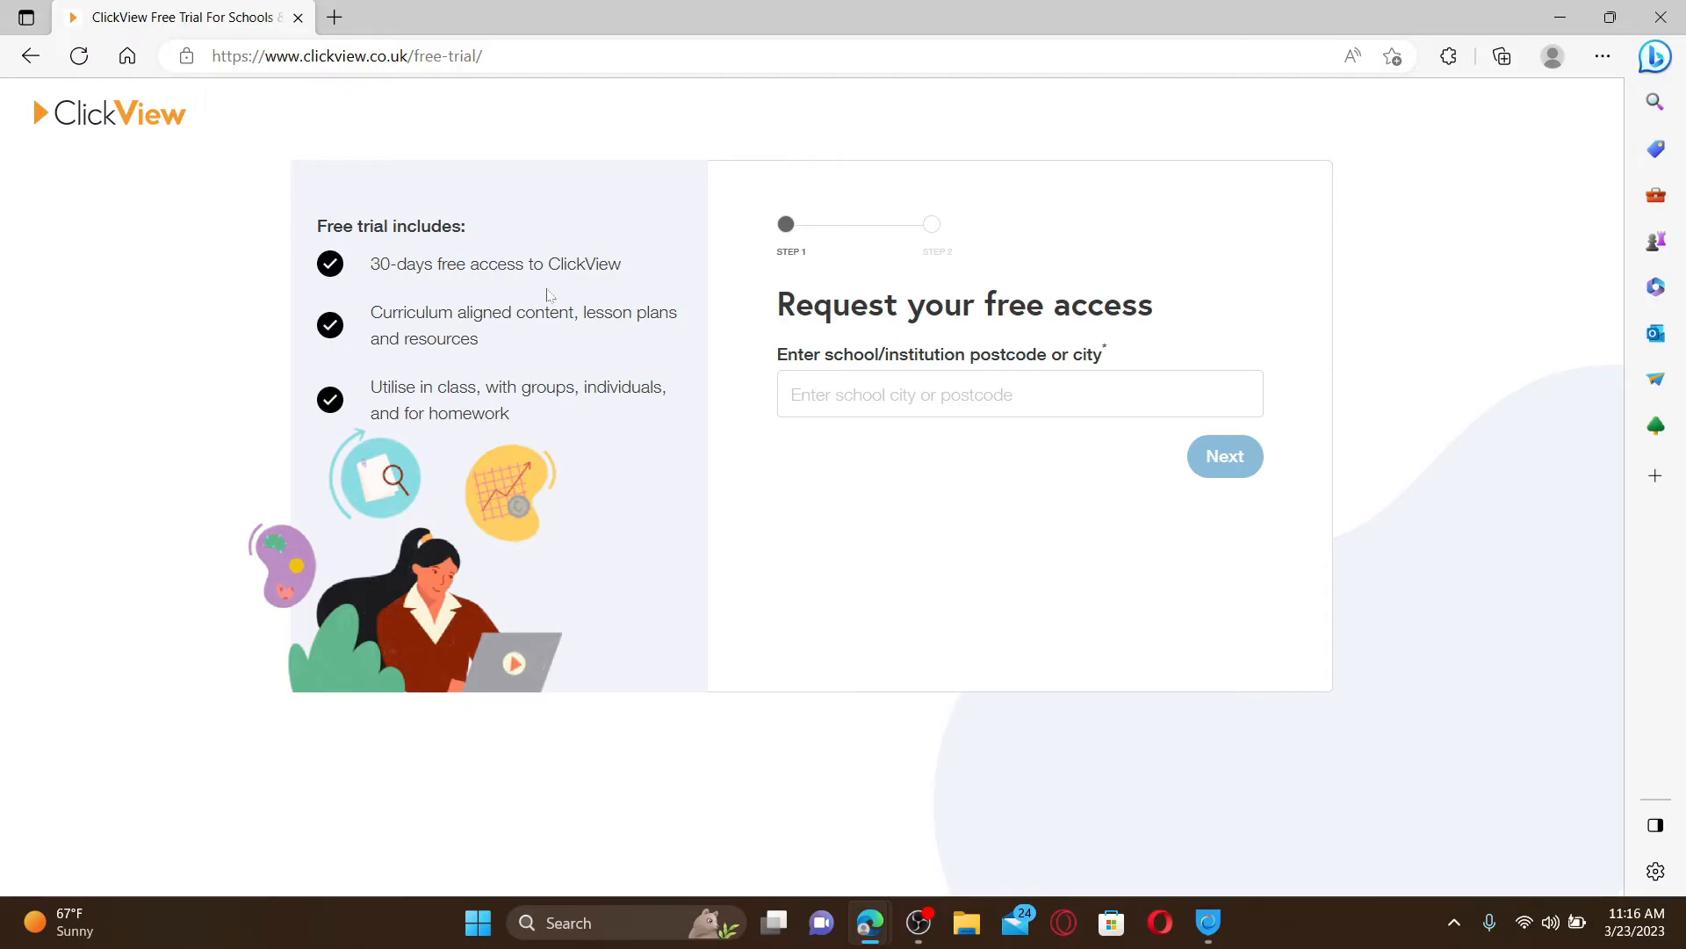
{"action": "mouse_move", "coordinate": [362, 601]}
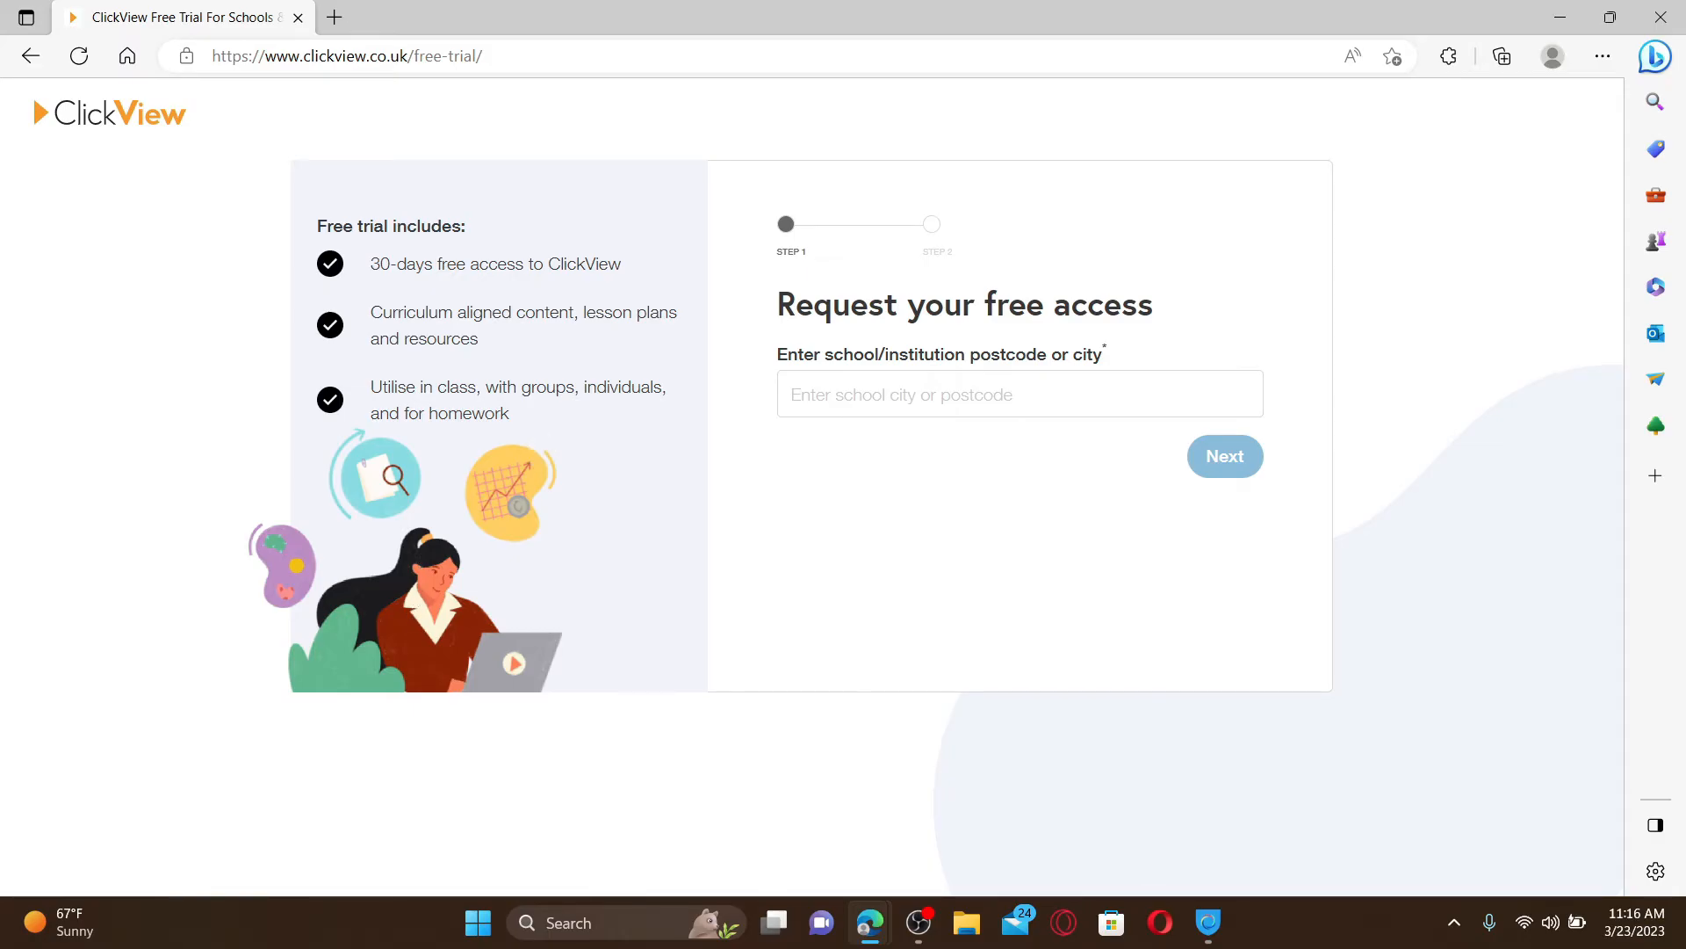
{"action": "left_click", "coordinate": [1017, 394]}
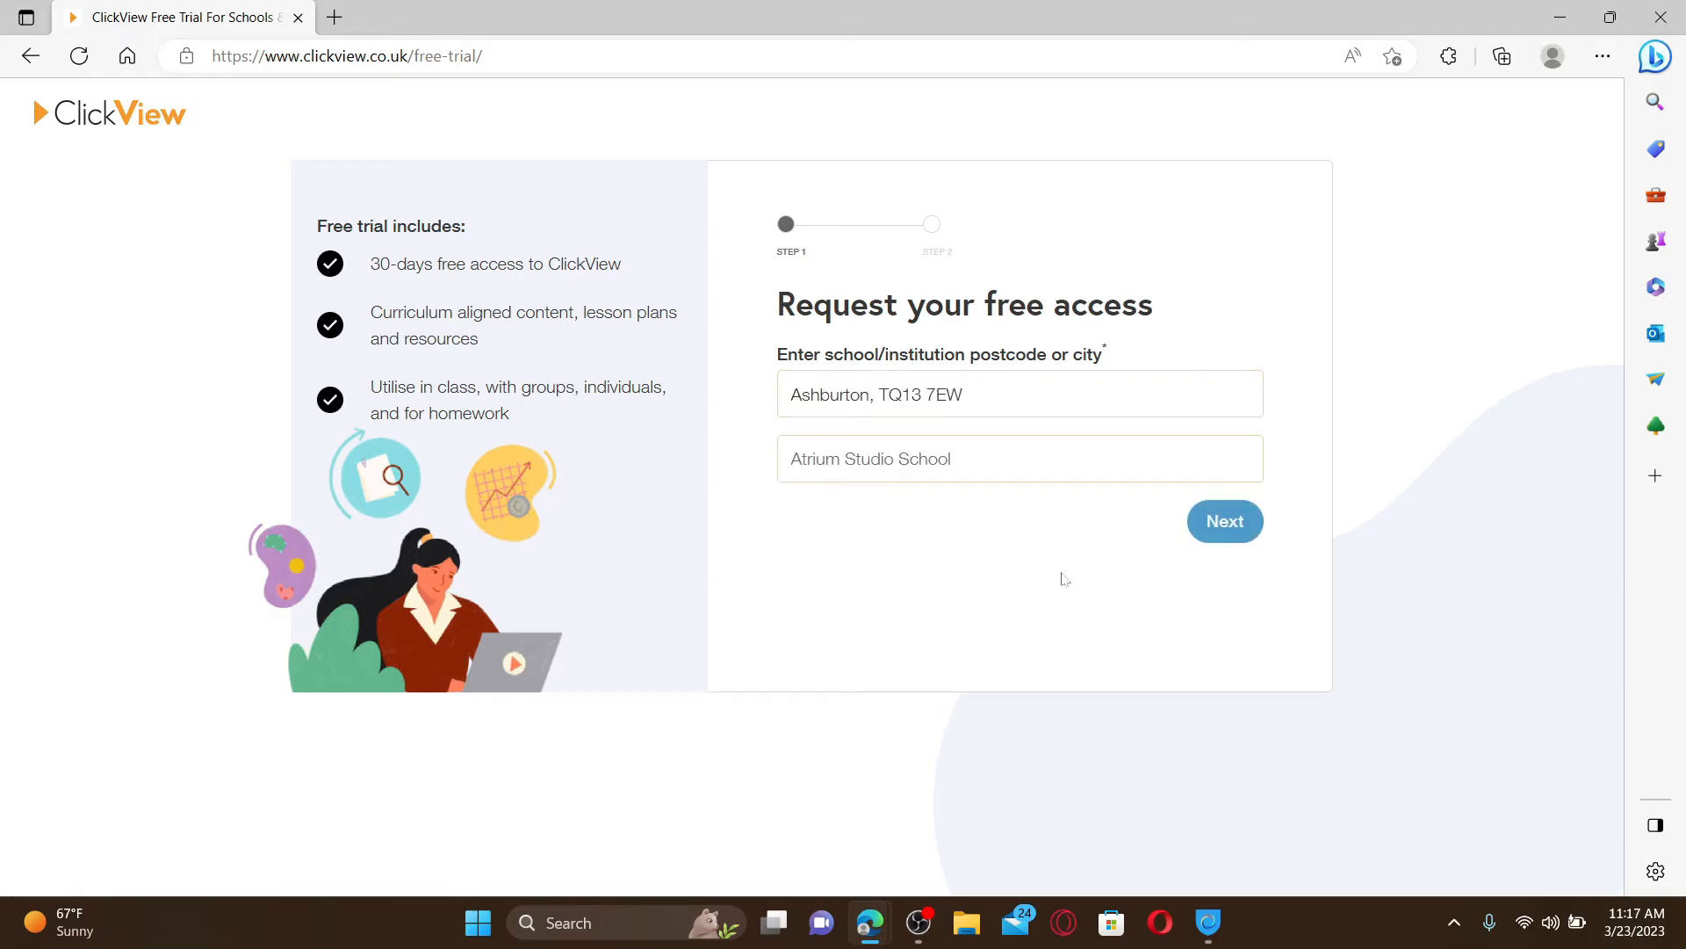
Enter first name Rupa, role Principal / Head Teacher, contact number 9876, and submit the request.
{"action": "left_click", "coordinate": [1224, 520]}
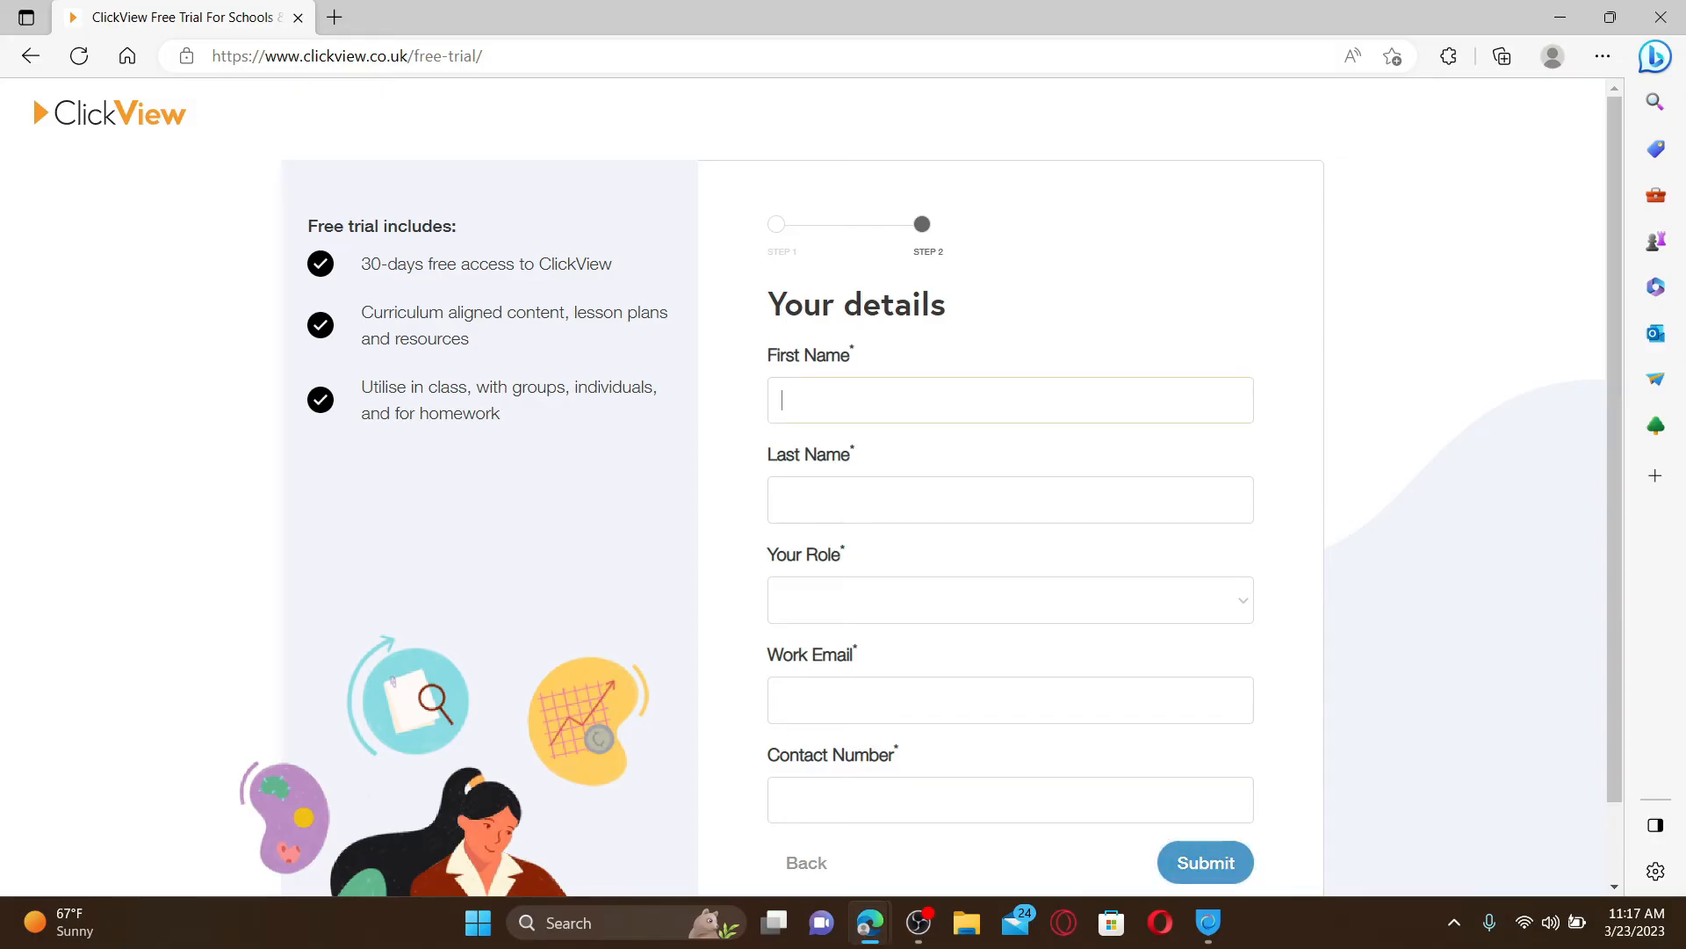
{"action": "type", "text": "Rupa"}
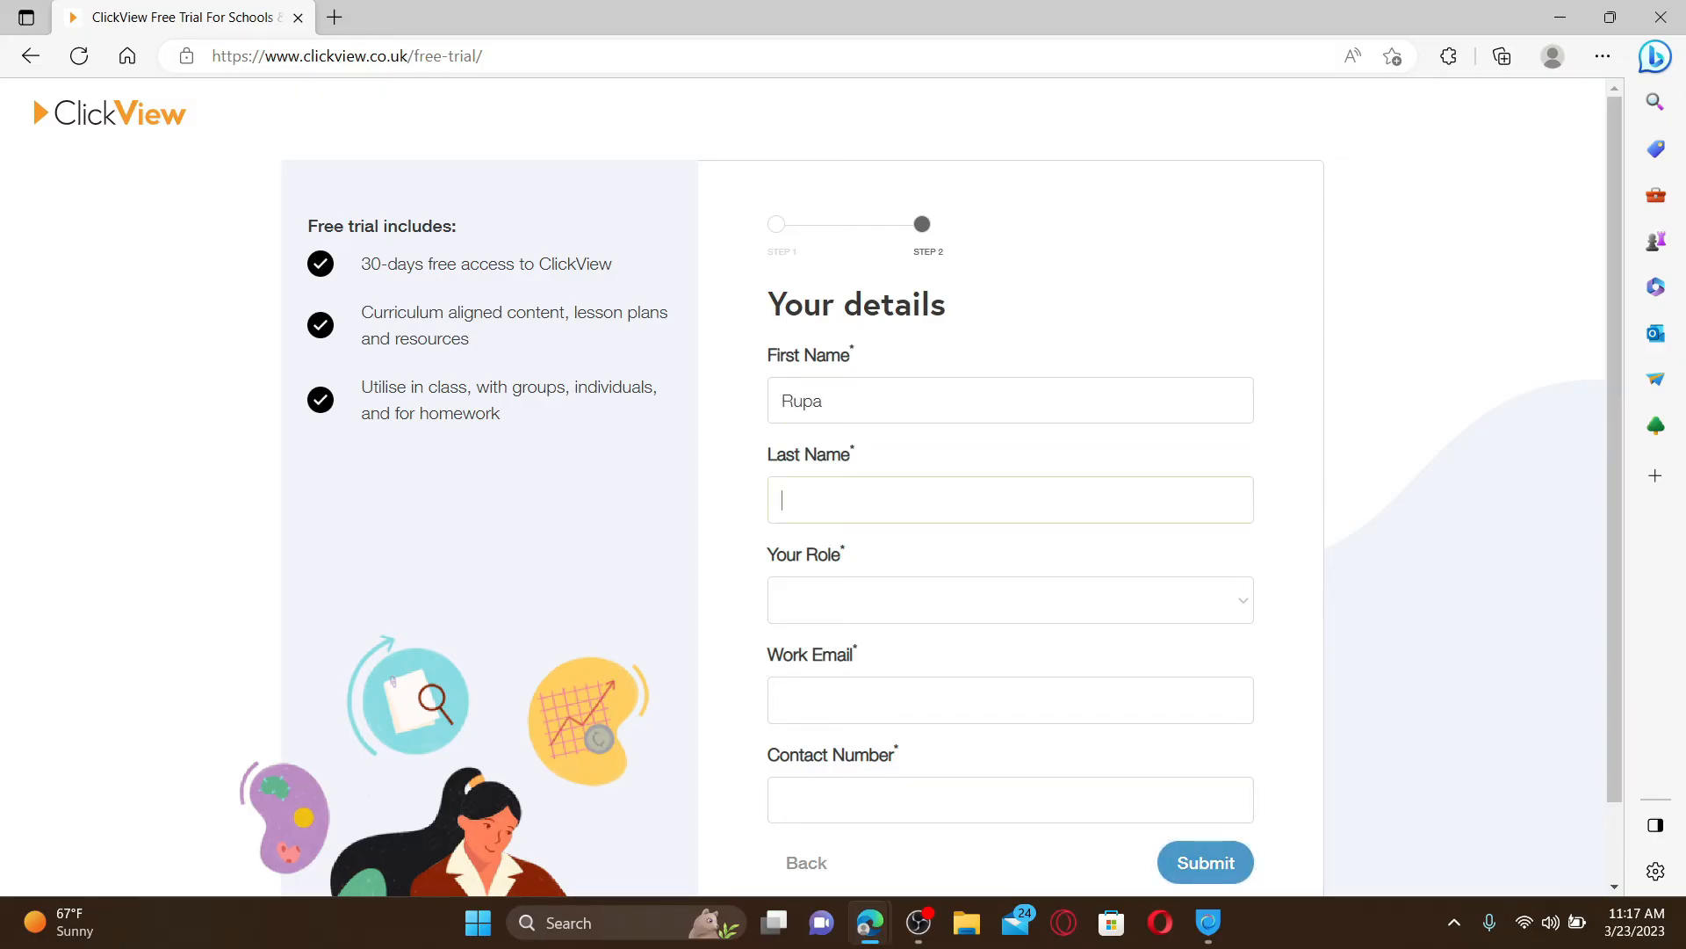
{"action": "left_click", "coordinate": [1008, 599]}
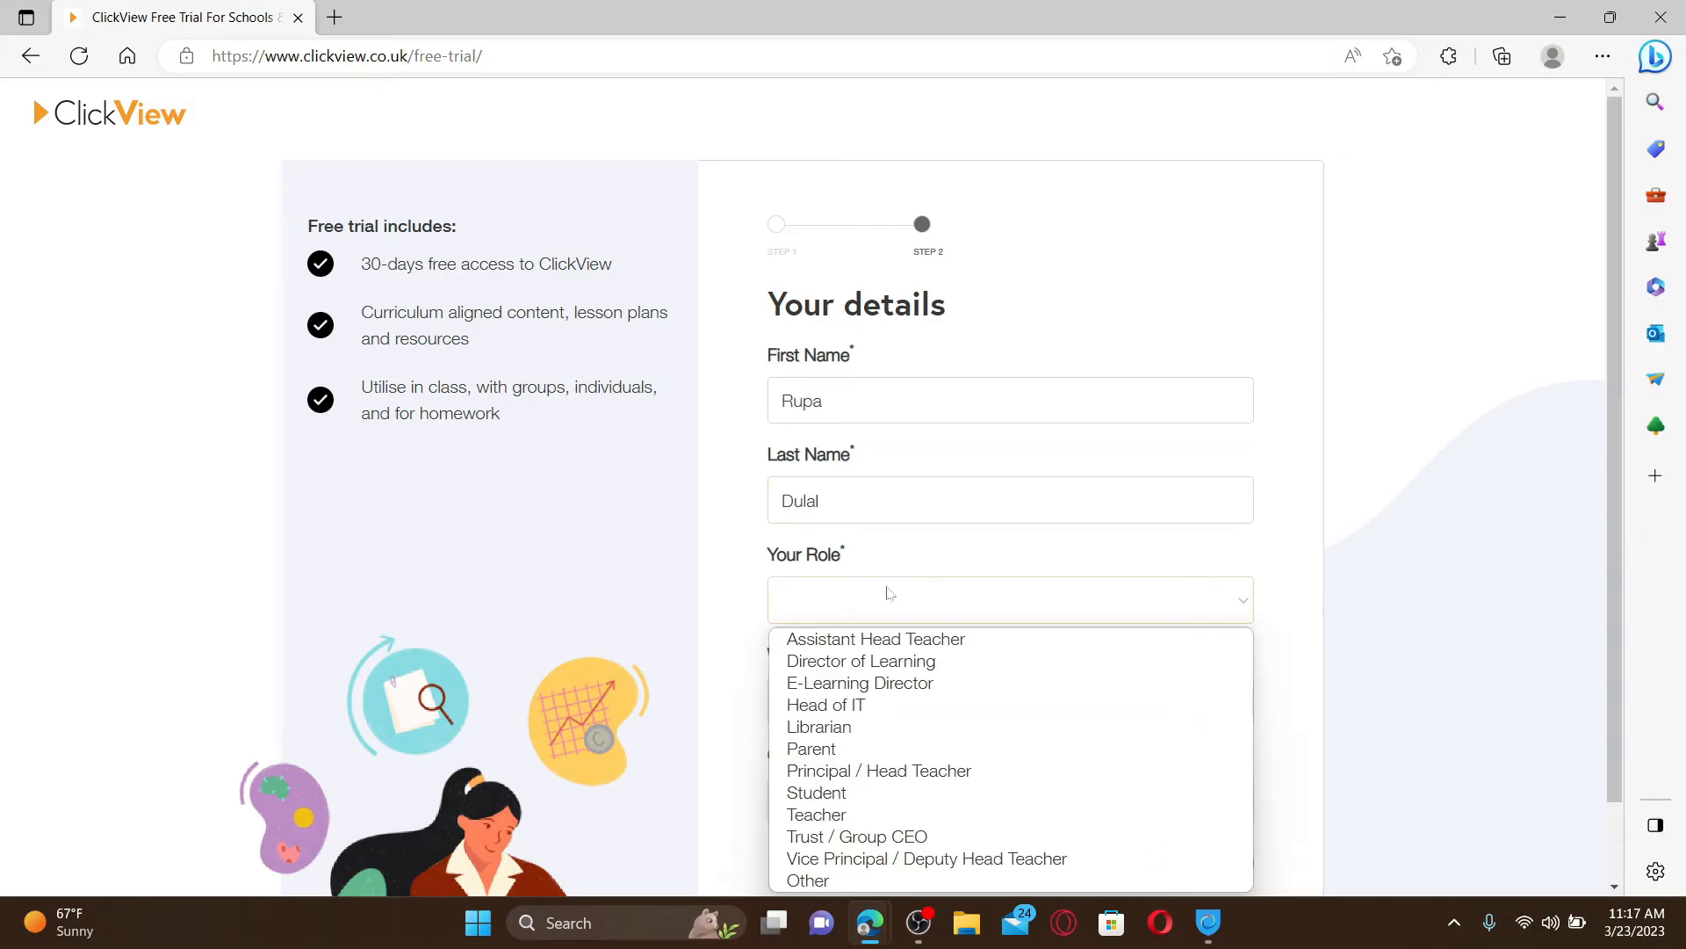
{"action": "mouse_move", "coordinate": [812, 749]}
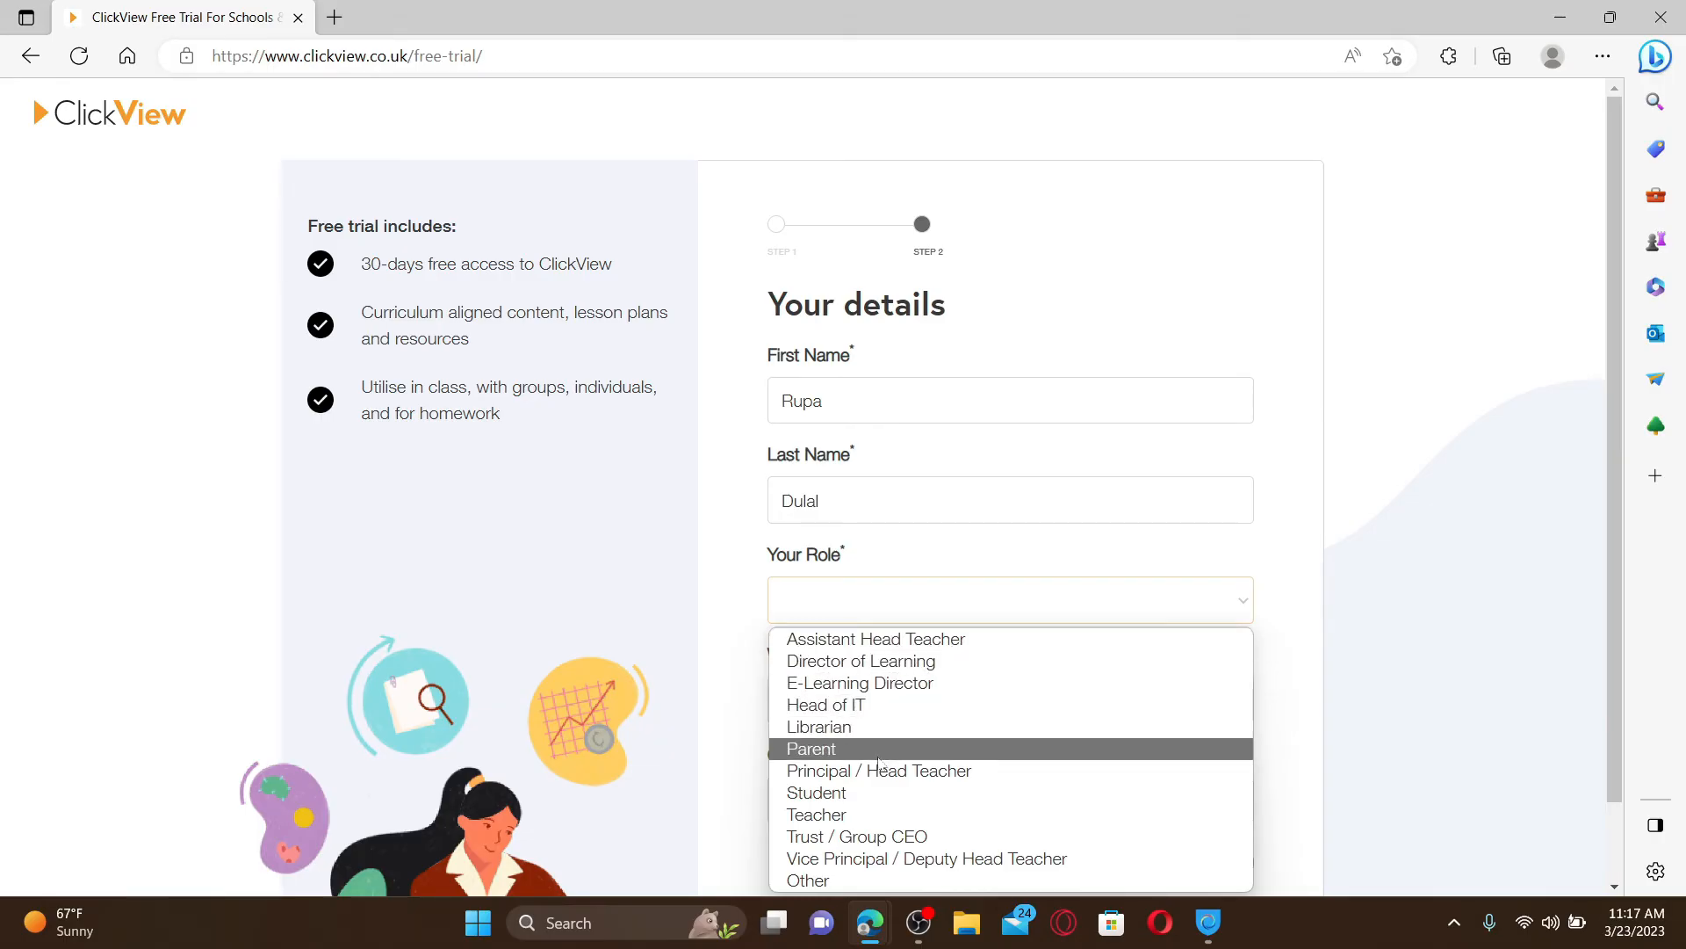
{"action": "left_click", "coordinate": [878, 769]}
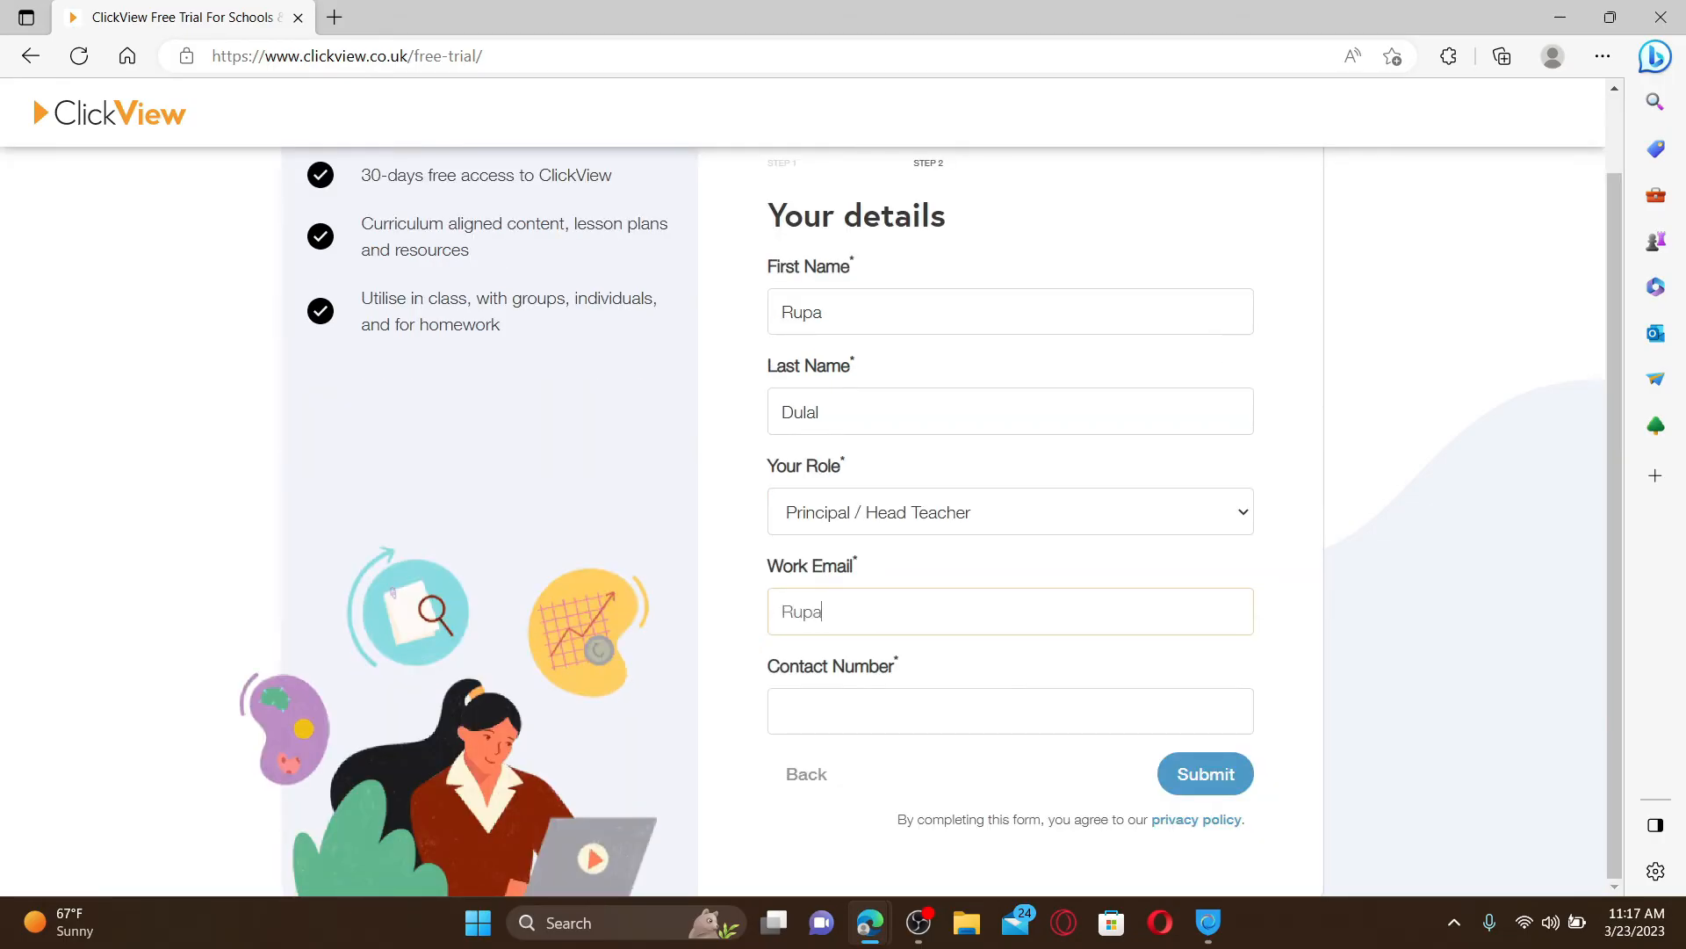
{"action": "type", "text": "9876"}
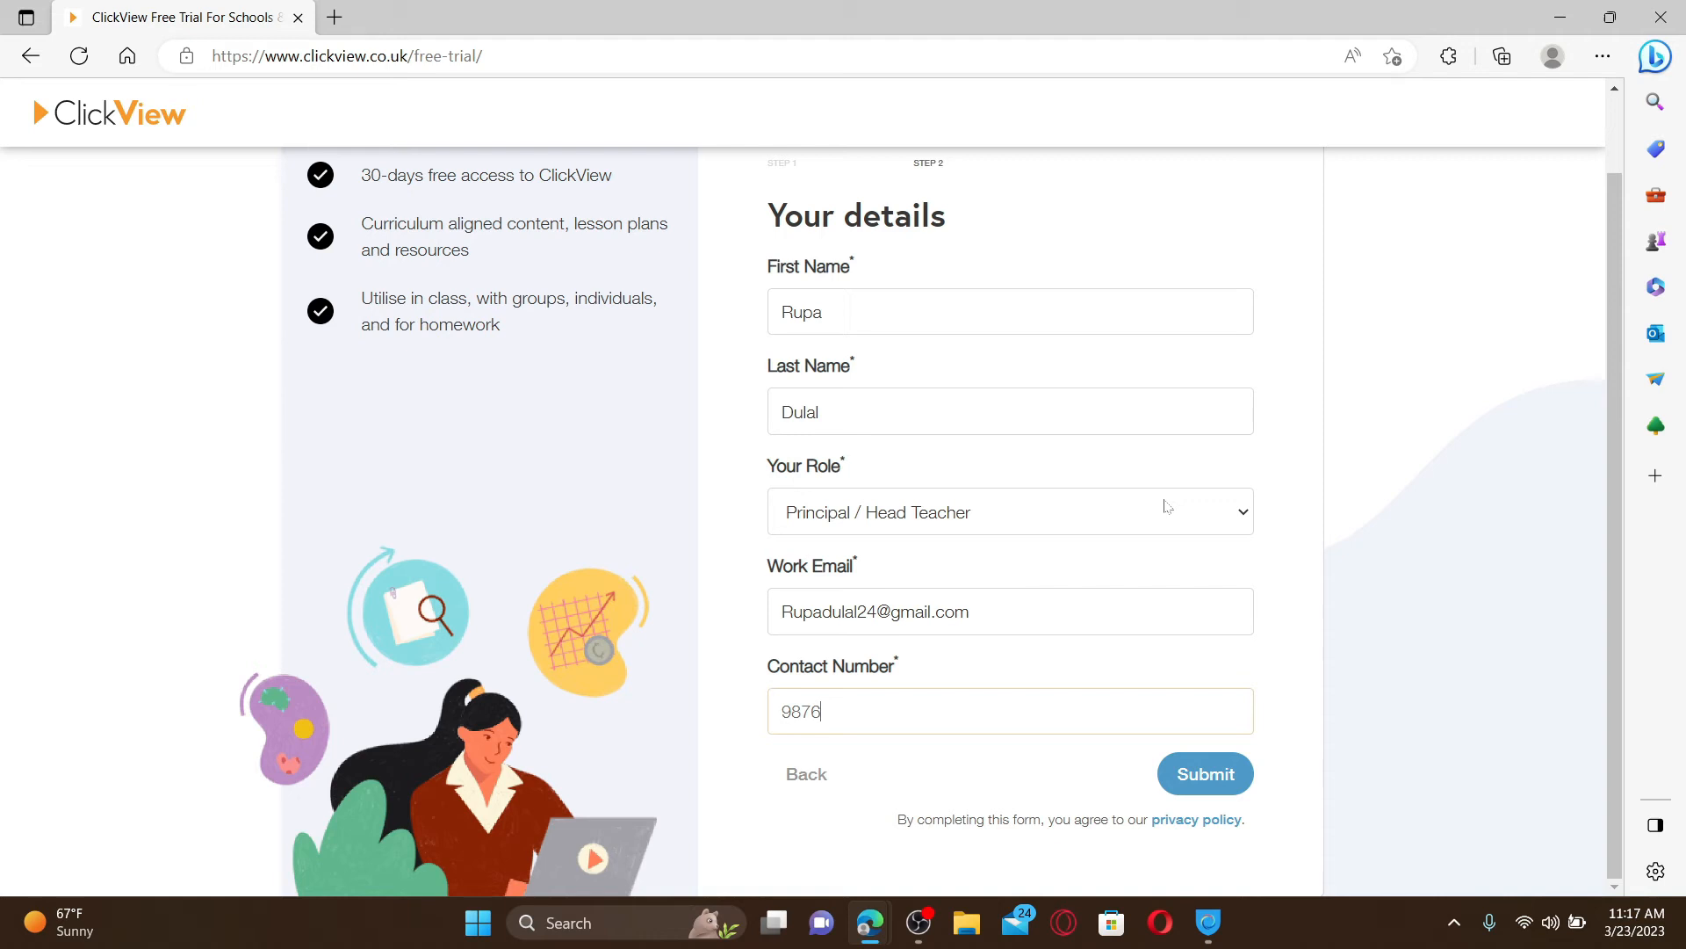
{"action": "left_click", "coordinate": [1205, 773]}
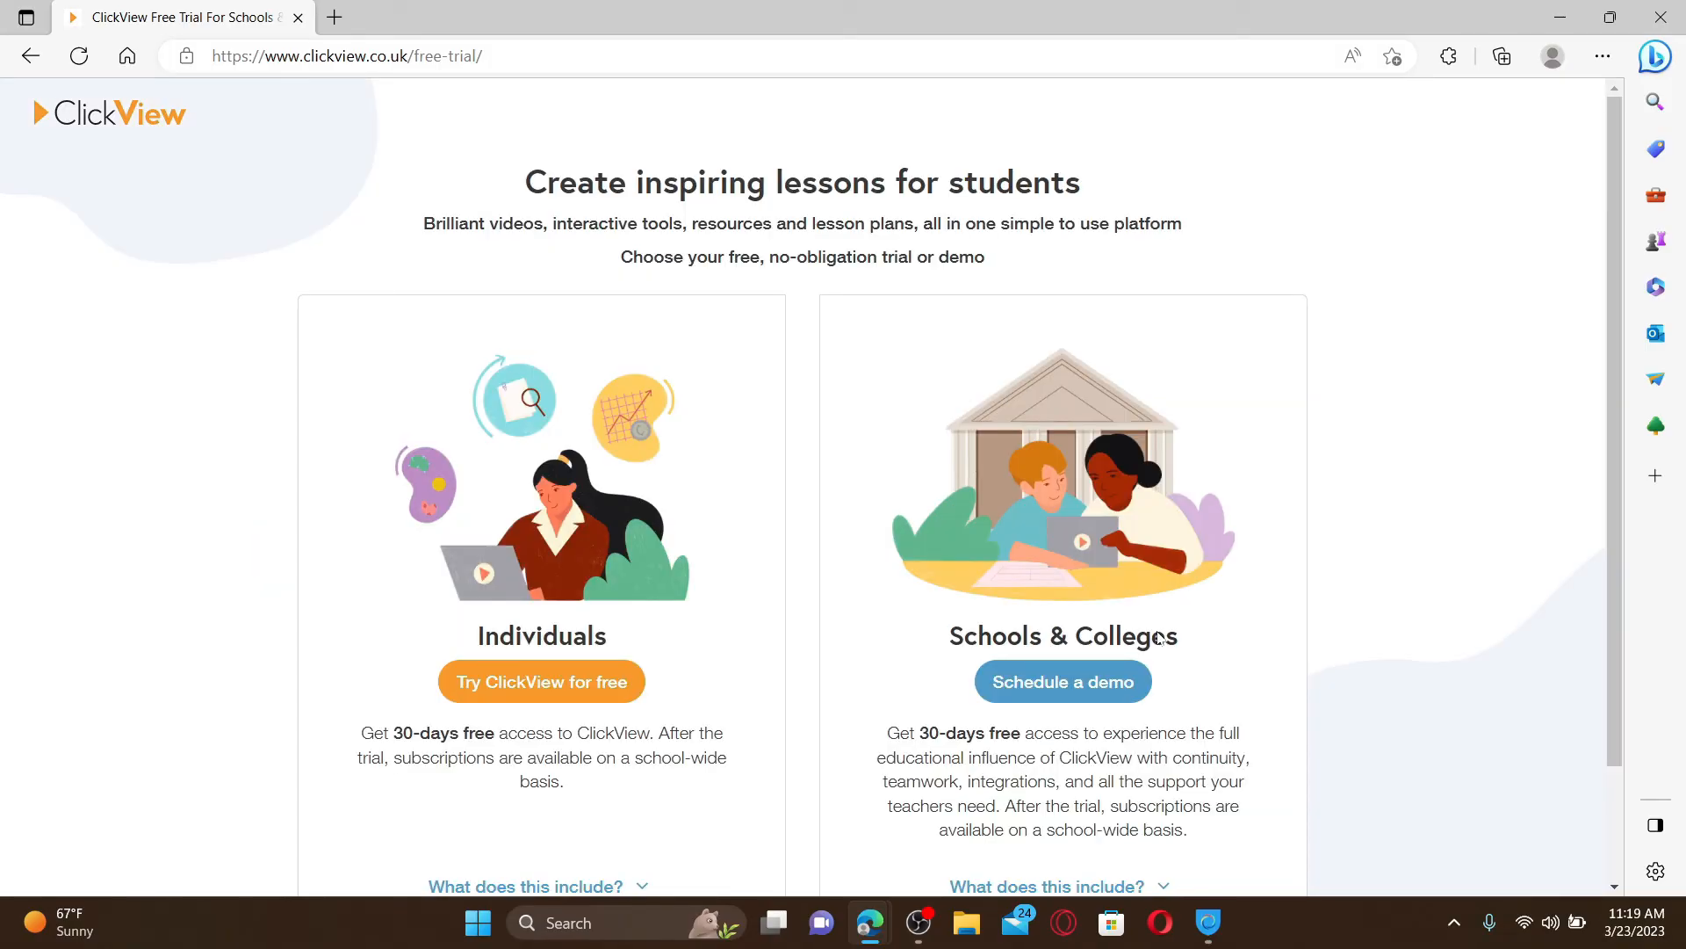
{"action": "mouse_move", "coordinate": [1331, 749]}
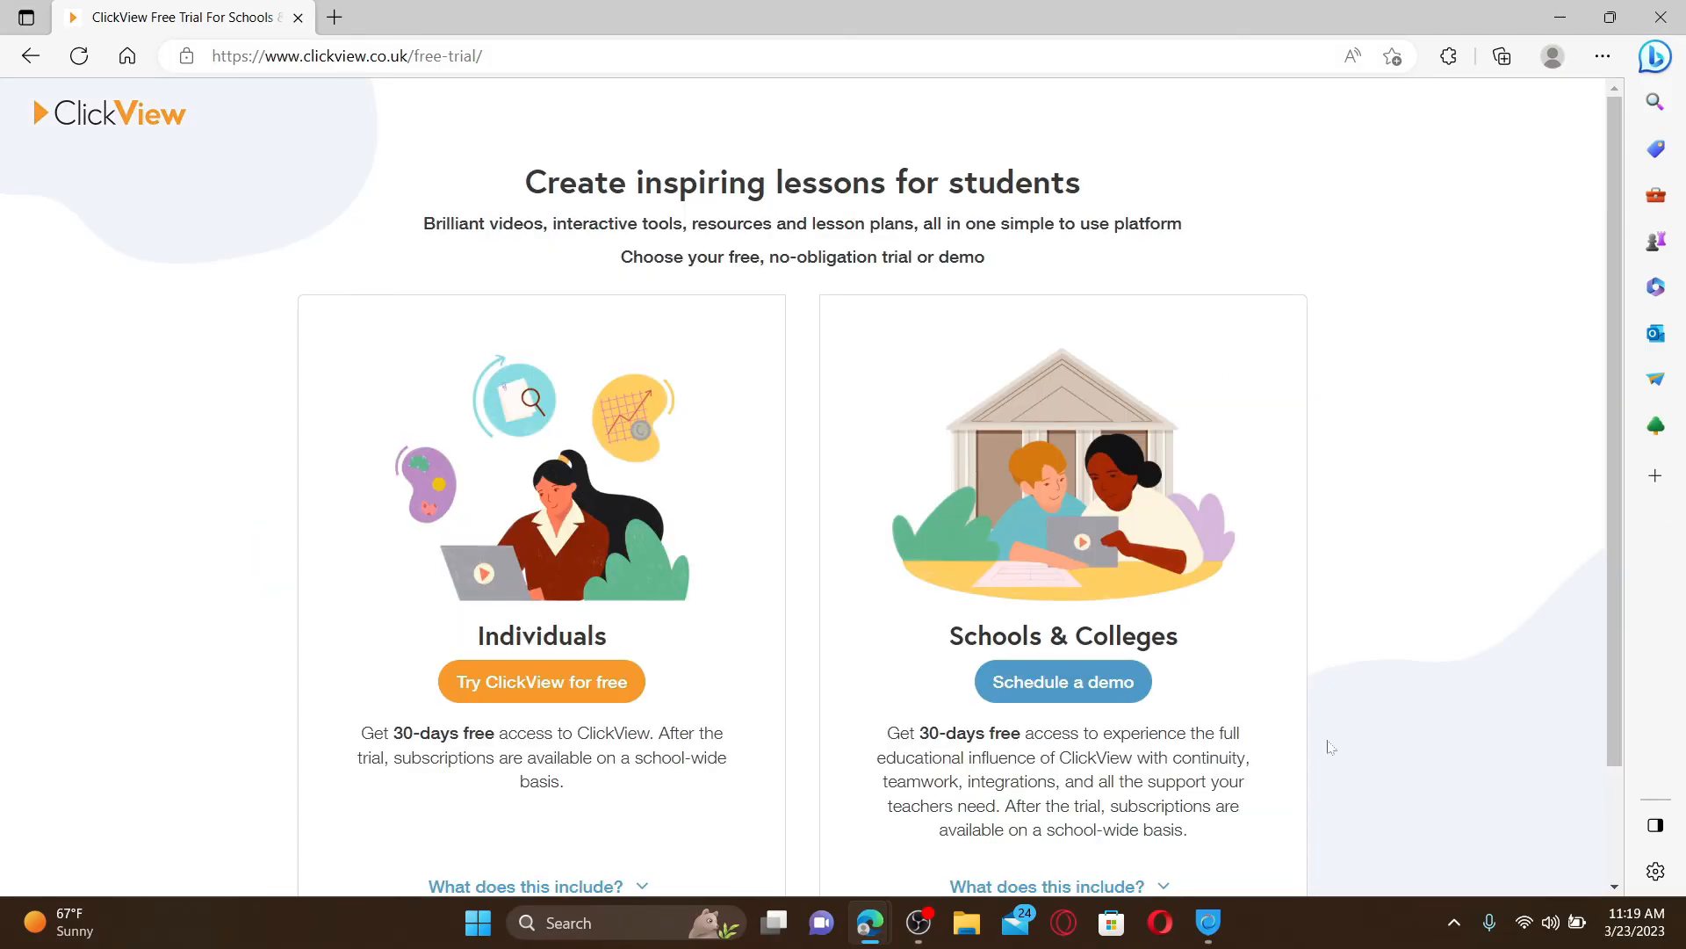